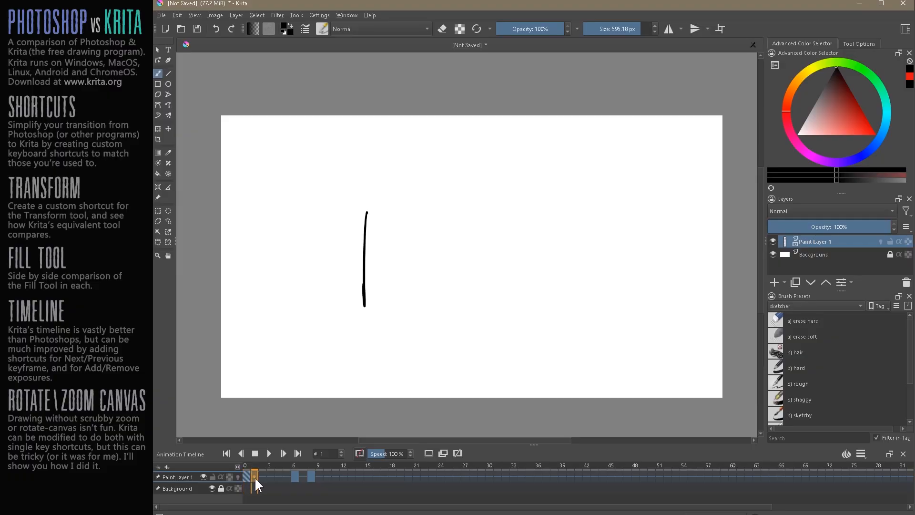
View the animation frames holding the drawn 1 and 2 on the timeline
{"action": "left_click", "coordinate": [293, 476]}
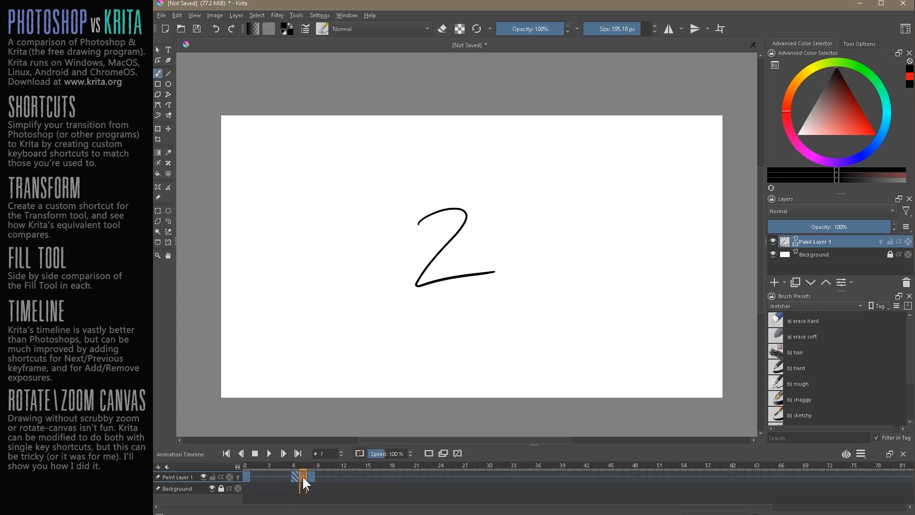
{"action": "left_click", "coordinate": [367, 477]}
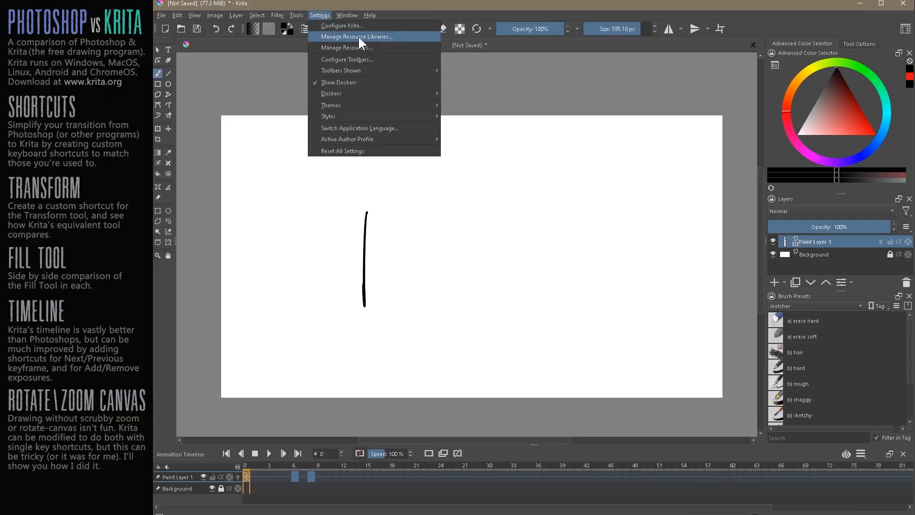
Open Configure Krita's shortcuts, expand Animation, and scroll to the keyframe and playback actions
{"action": "left_click", "coordinate": [341, 26]}
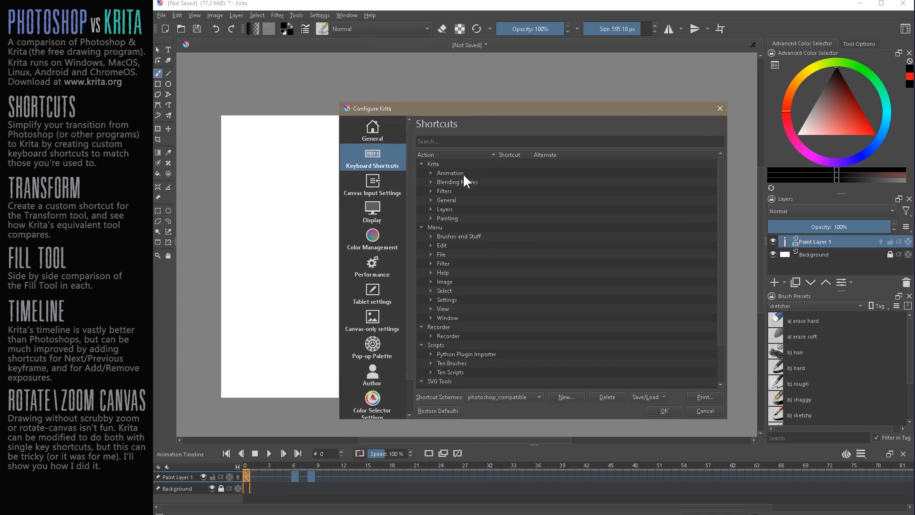
{"action": "left_click", "coordinate": [432, 173]}
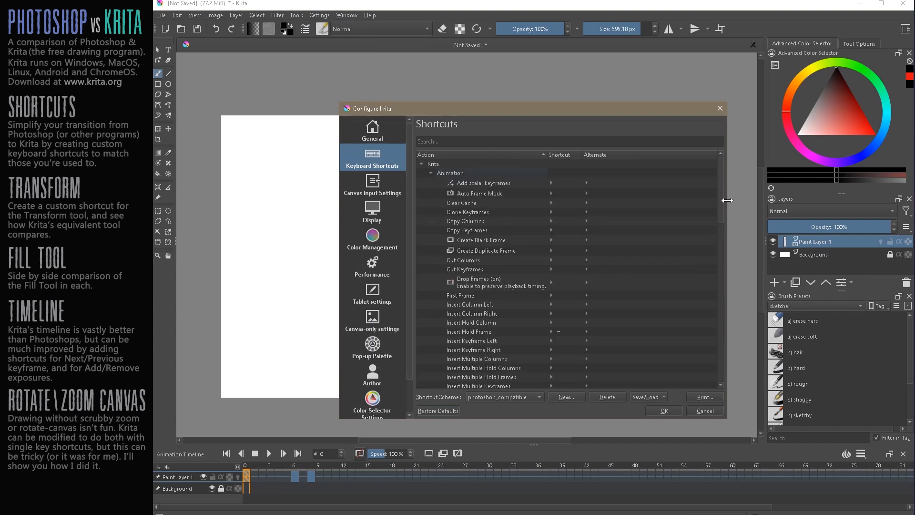
{"action": "scroll", "scroll_direction": "down", "scroll_amount": 3}
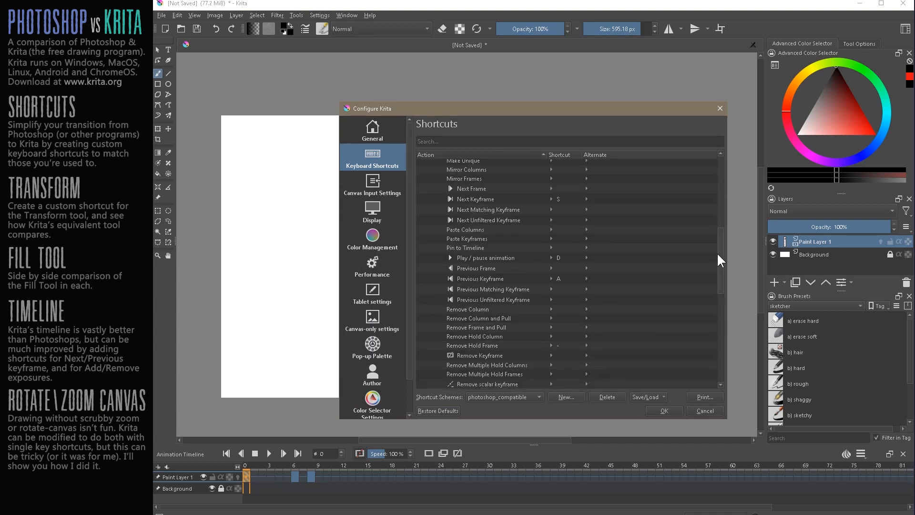
{"action": "mouse_move", "coordinate": [583, 289]}
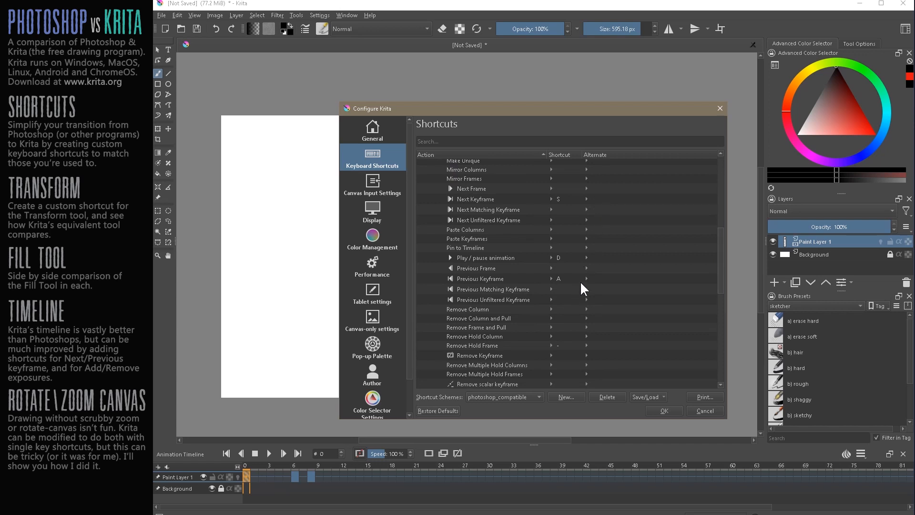